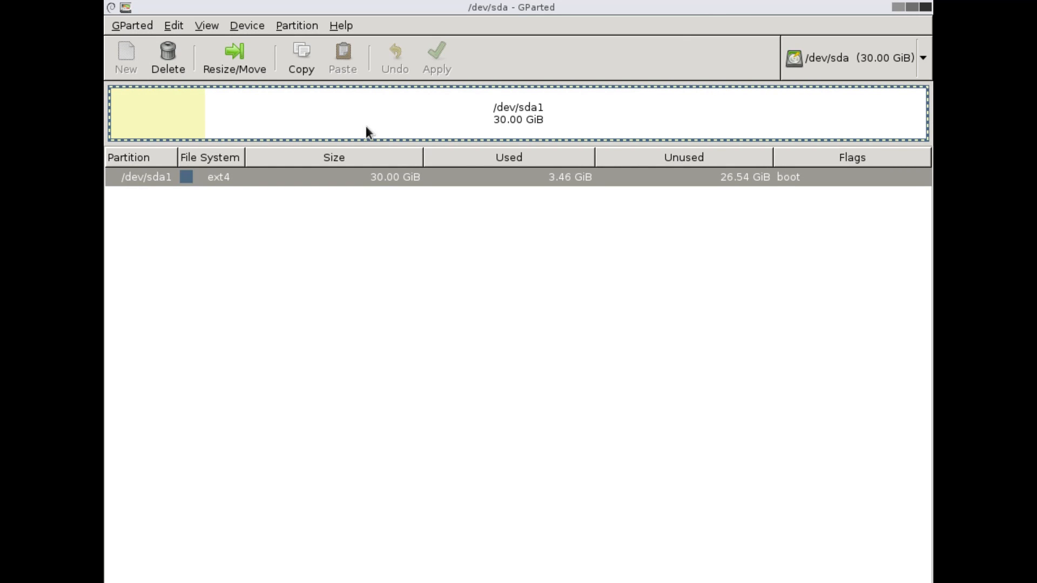
Step: Shrink sda1 from 30.00 GiB to 10.50 GiB and begin a new partition in freed space
click(234, 57)
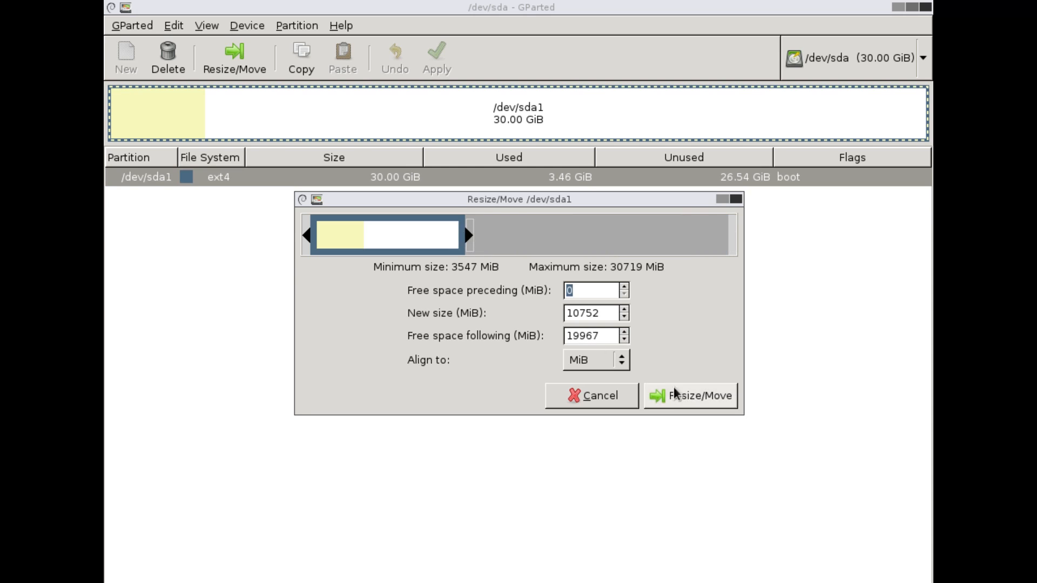
click(699, 395)
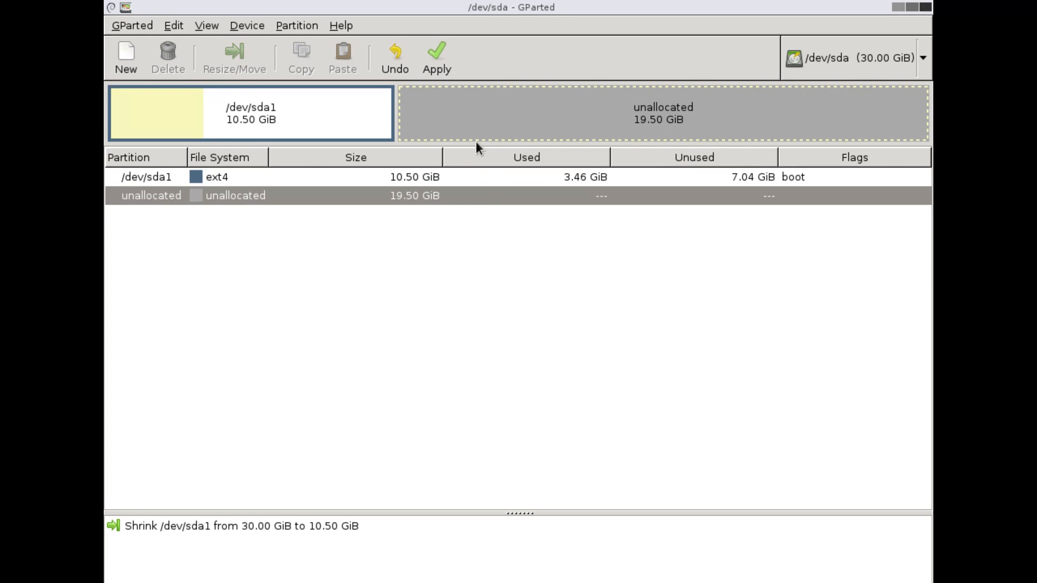
click(125, 58)
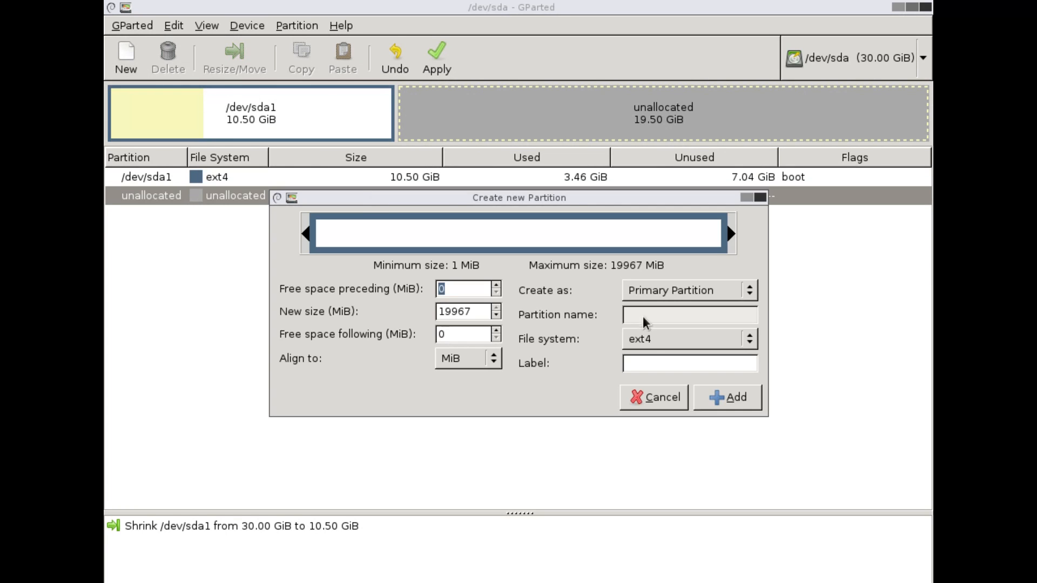
click(726, 397)
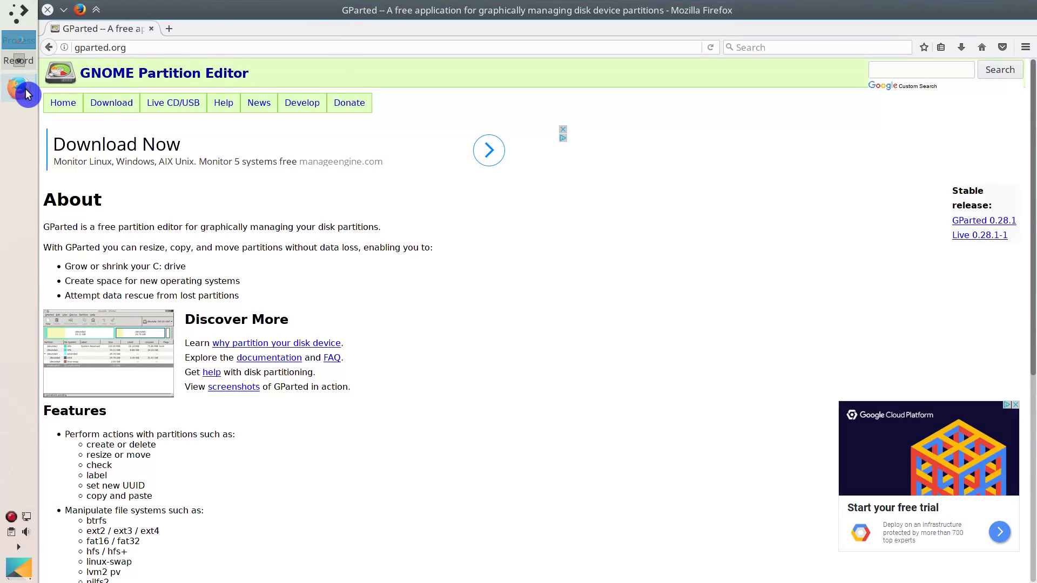
Step: Go to gparted.org's Download page listing the GParted Live ISO images
click(111, 103)
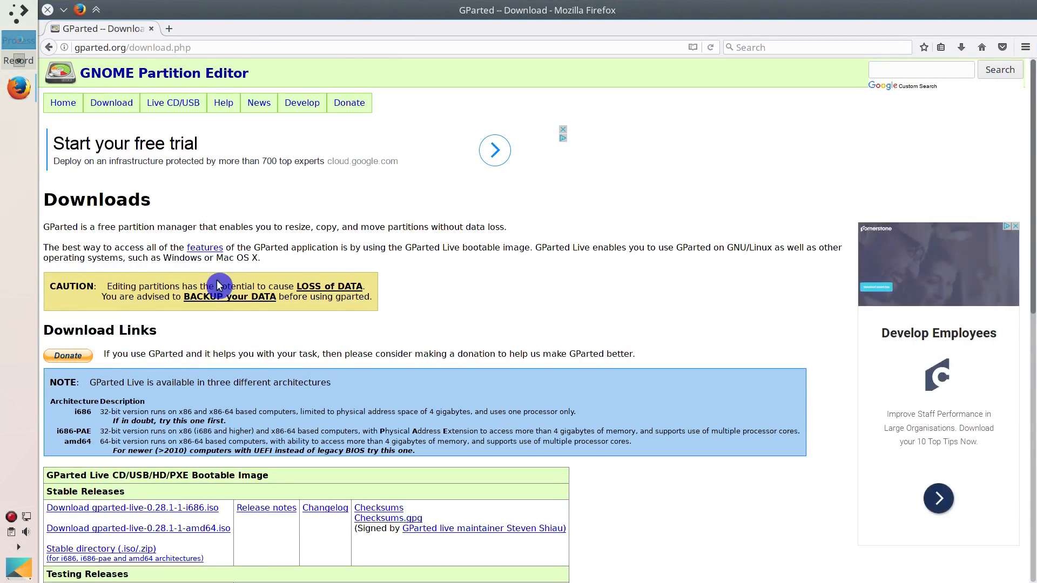
click(132, 528)
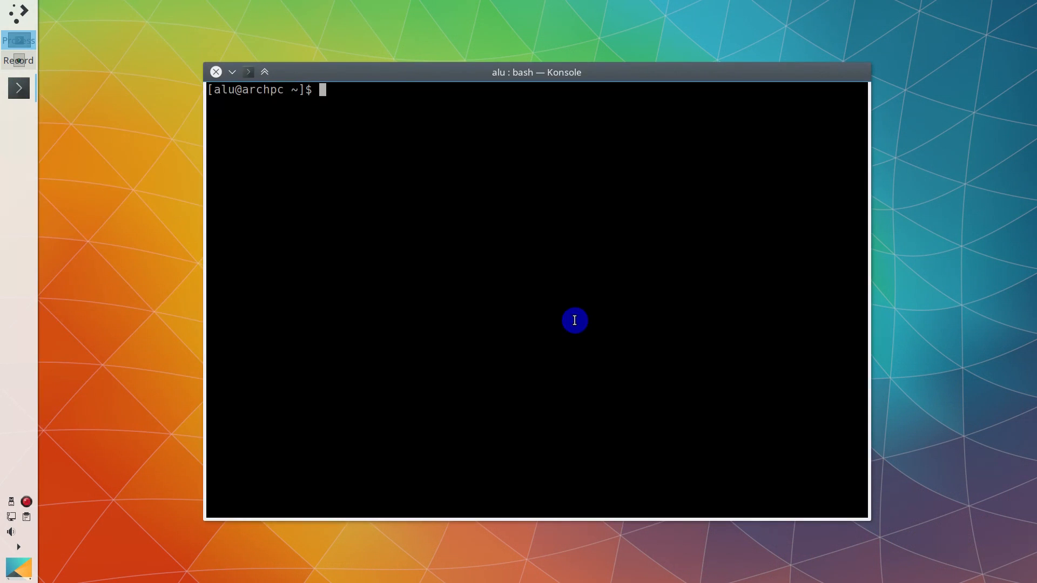
Step: Write gparted-live-0.28.1-1-amd64.iso to /dev/sdf with dd (bs=4M, status=progress) and sync
text(sudo dd bs=4M if=gparted-live-0.28.1-1-amd64.iso of=/dev/sdf status=progress && sync)
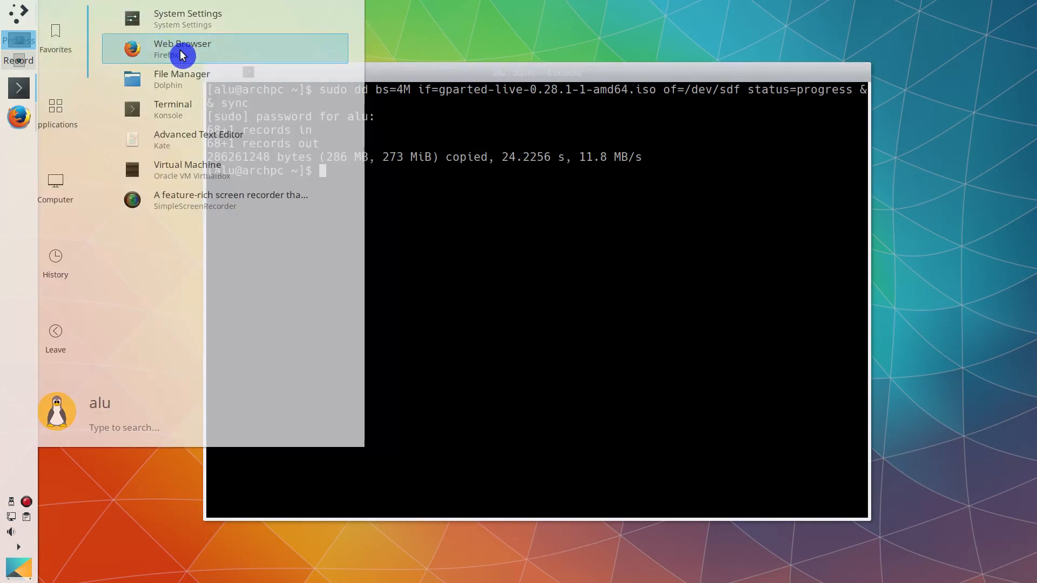
click(182, 49)
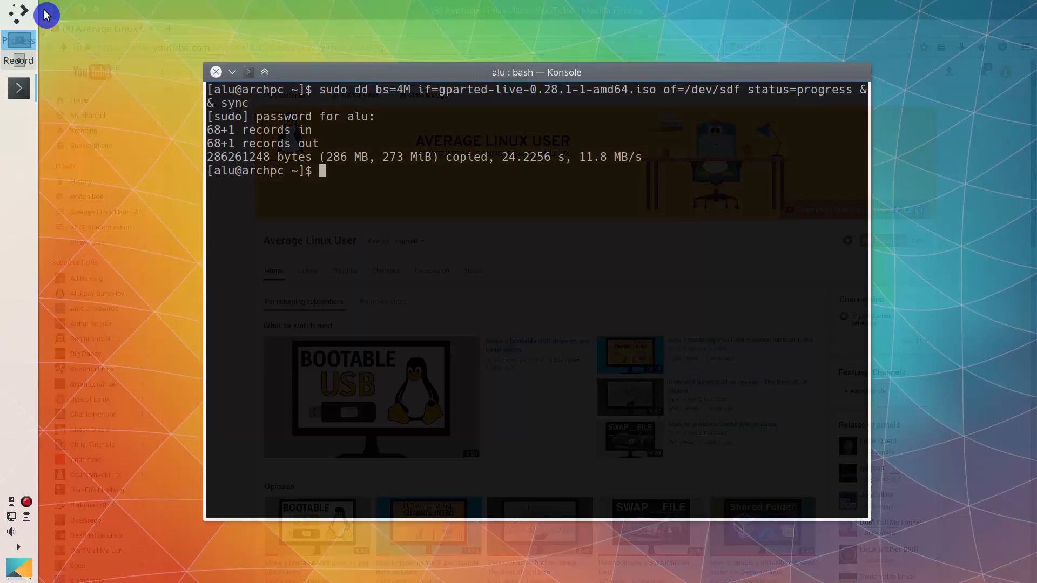
click(18, 15)
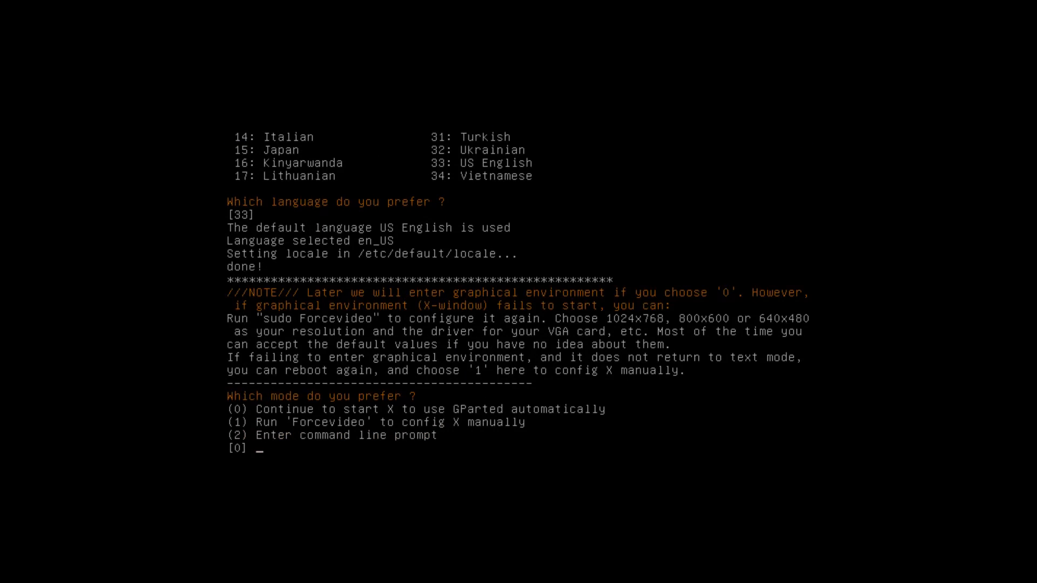
Step: Accept US English so GParted Live boots into the graphical partition editor
key(Return)
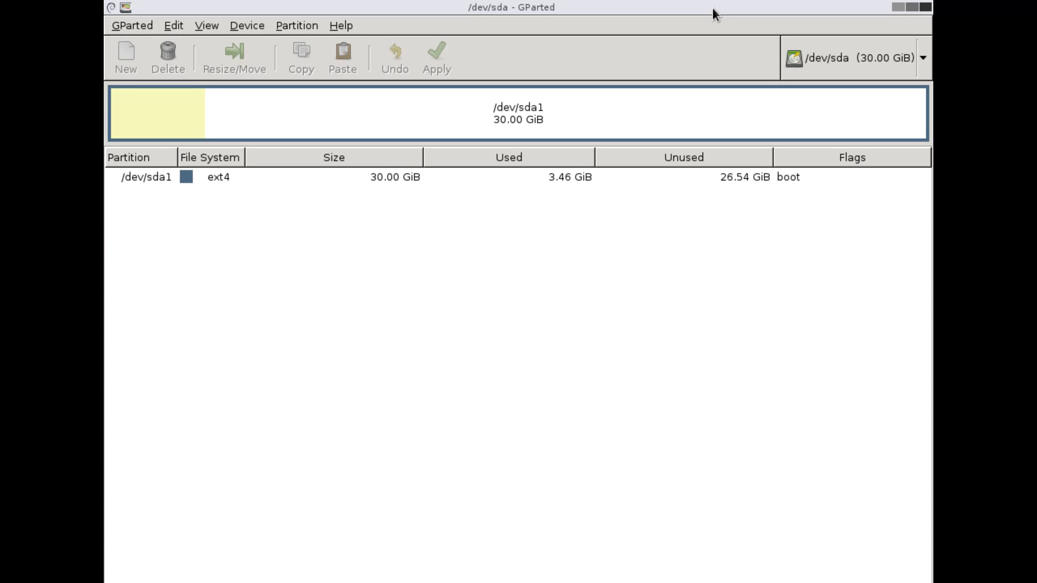
mouse_move(869, 70)
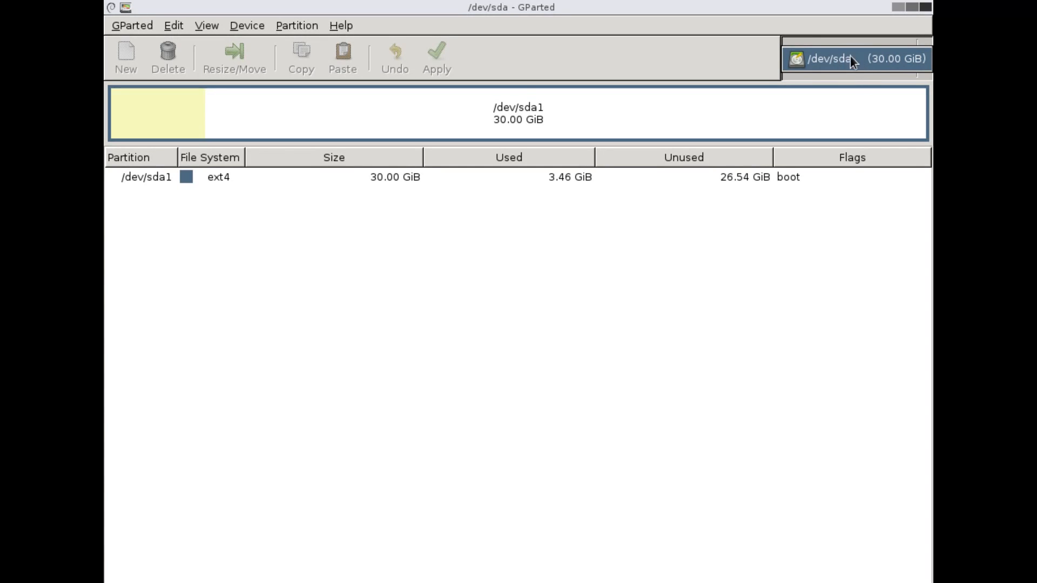
mouse_move(870, 72)
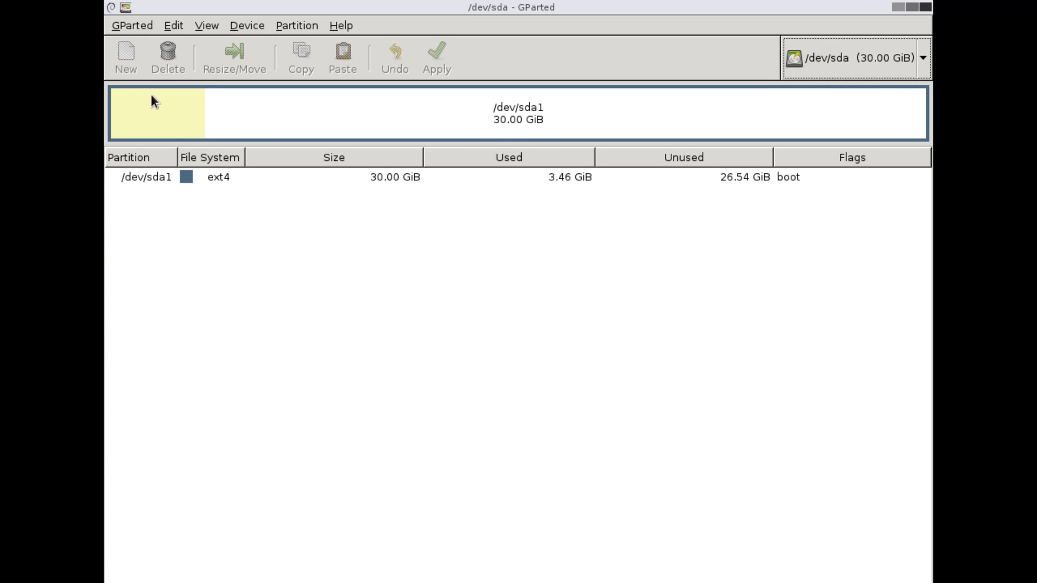
mouse_move(194, 139)
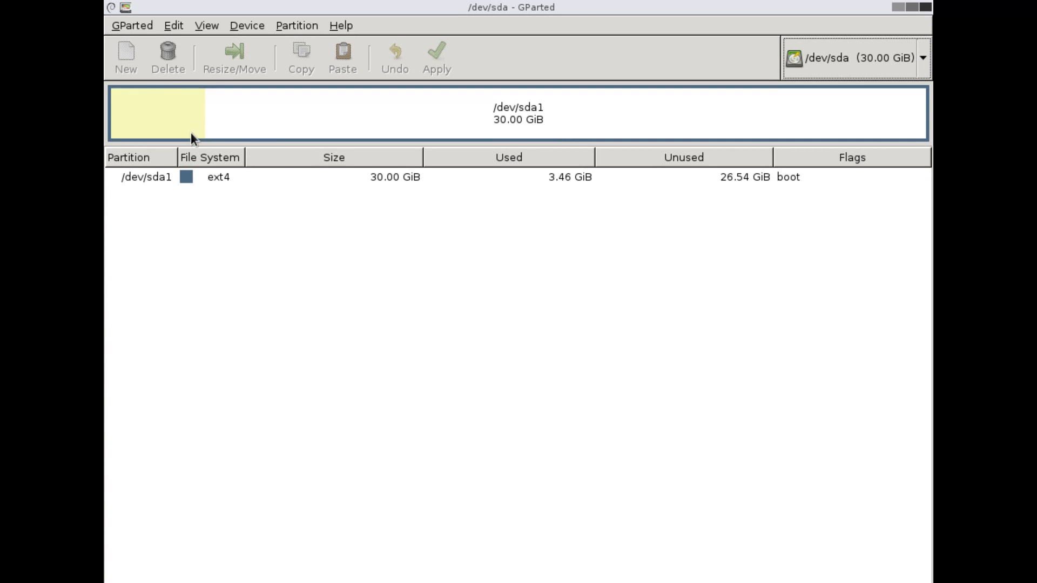
mouse_move(553, 192)
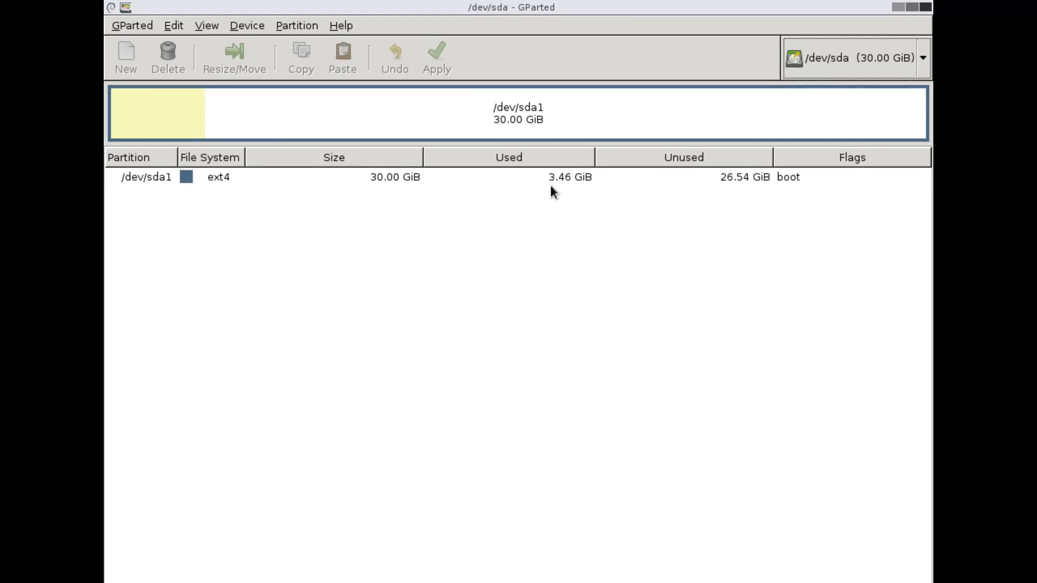
mouse_move(752, 192)
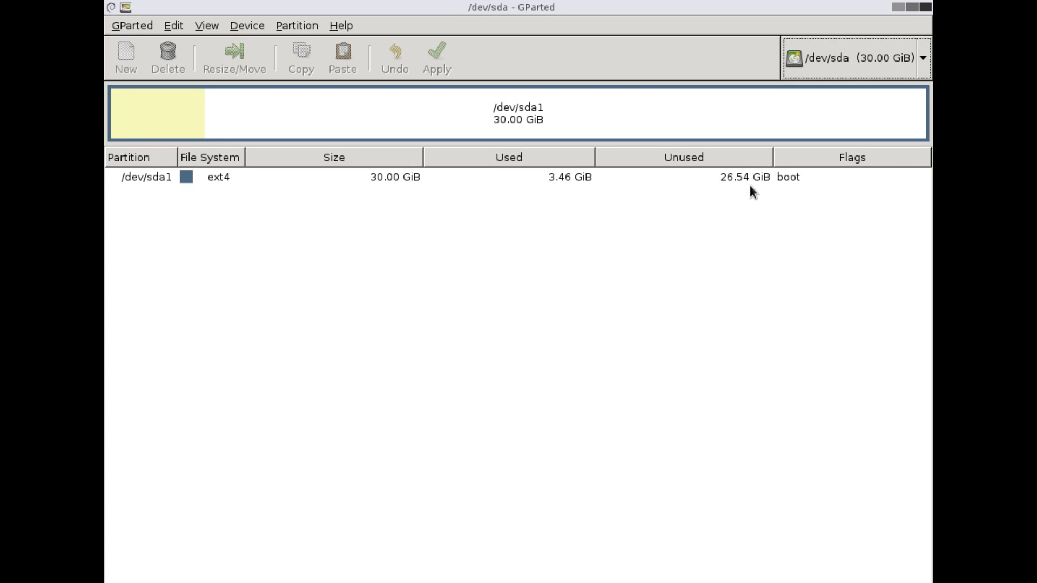
mouse_move(761, 195)
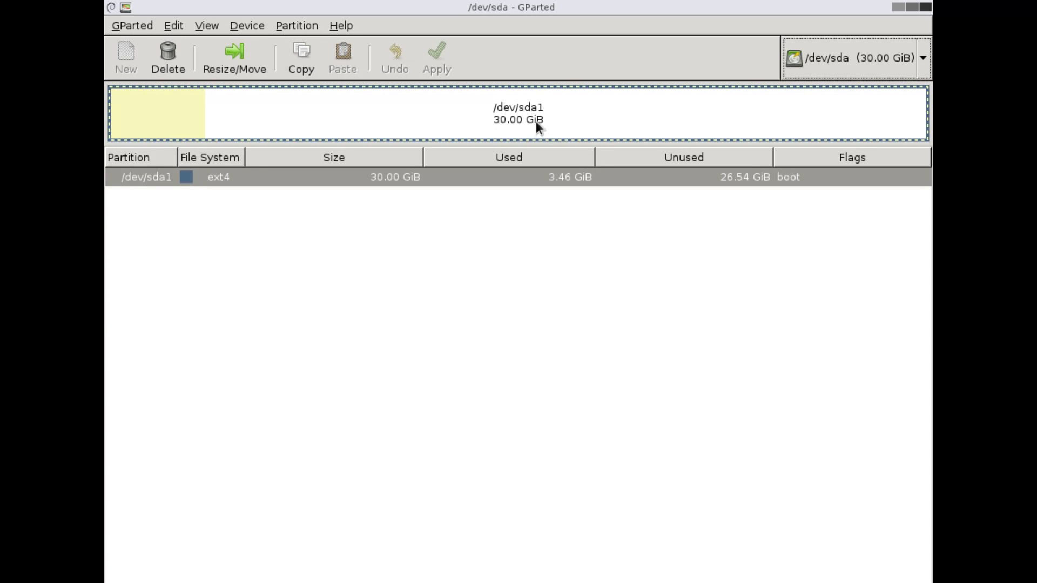
Step: Resize /dev/sda1 with 10000 MiB free space following it, giving 20.23 GiB
click(234, 57)
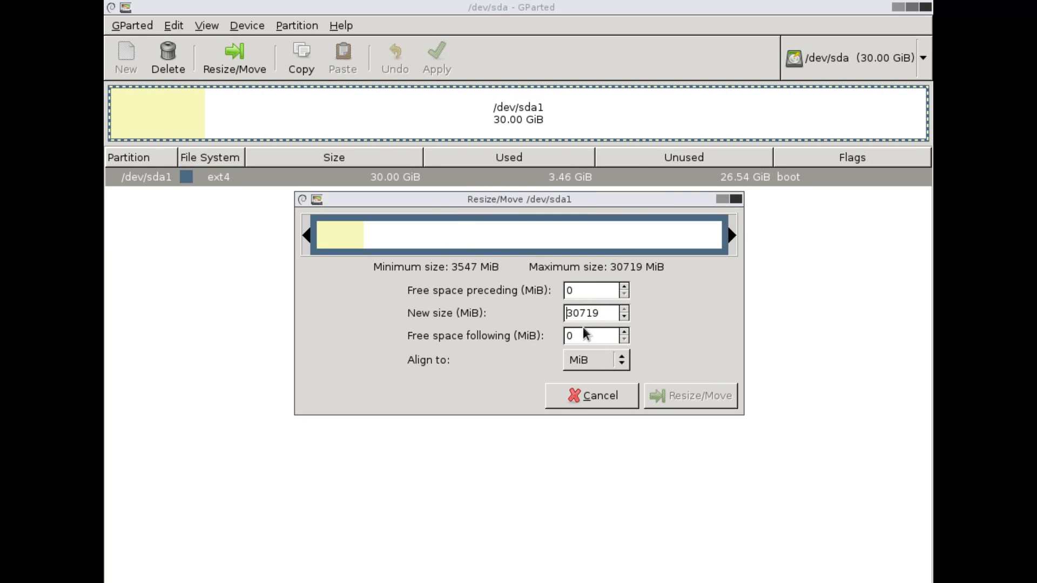
text(1)
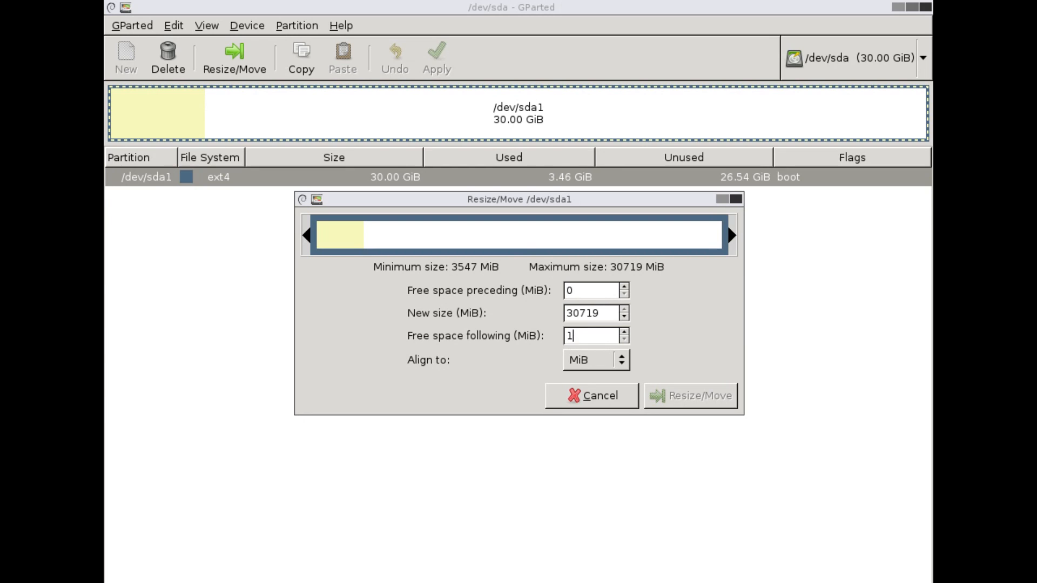
text(10000)
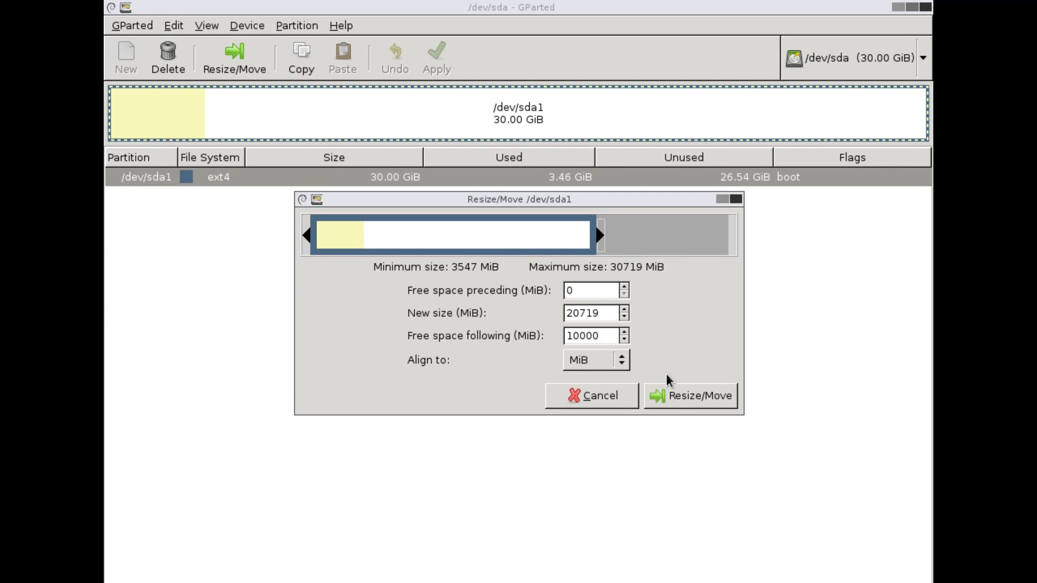
click(691, 395)
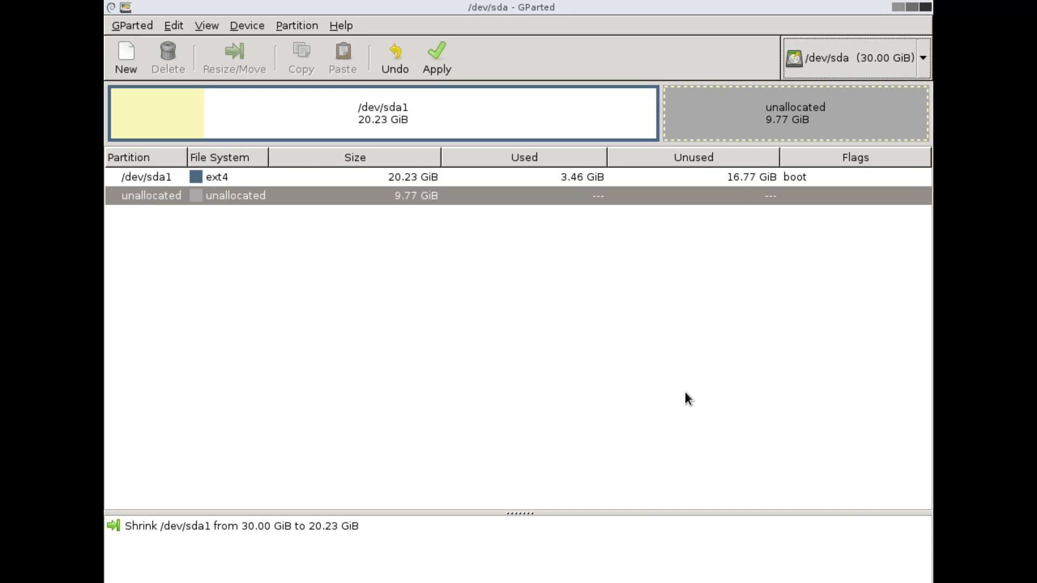
mouse_move(804, 118)
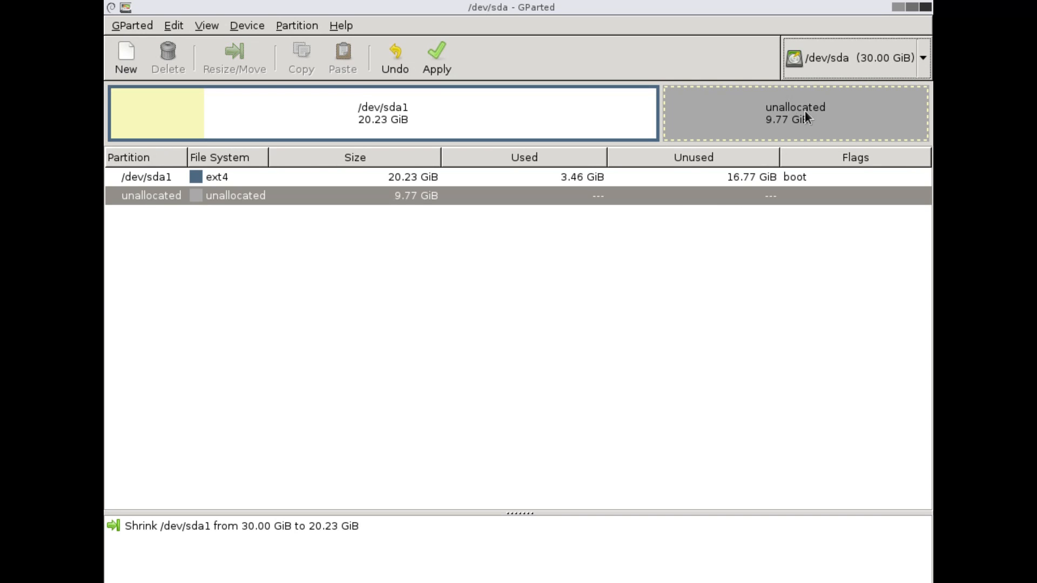
Step: Add a primary ext4 partition labelled 'home' in the 9.77 GiB unallocated space
click(125, 56)
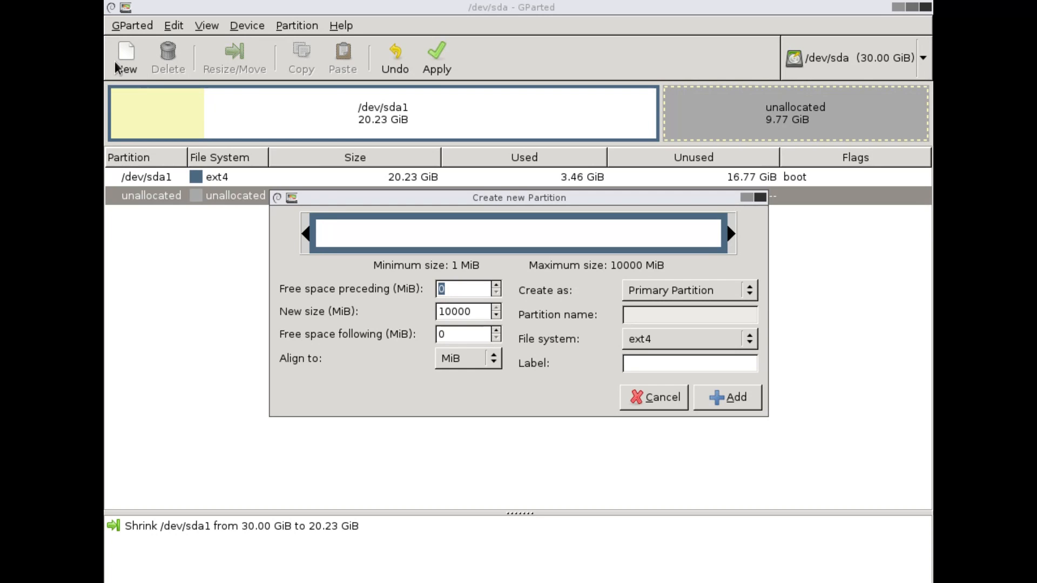
click(463, 312)
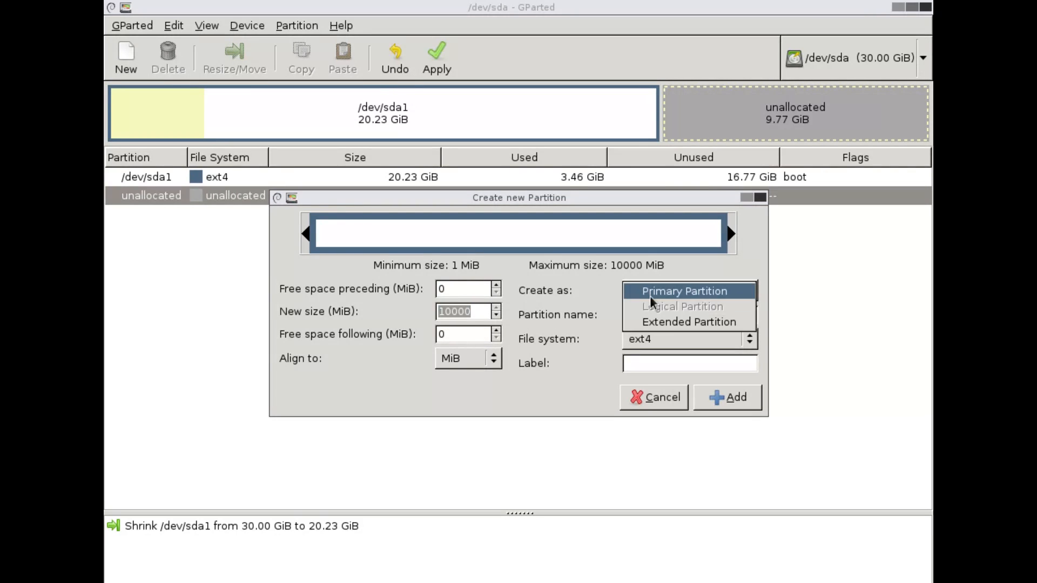
mouse_move(689, 322)
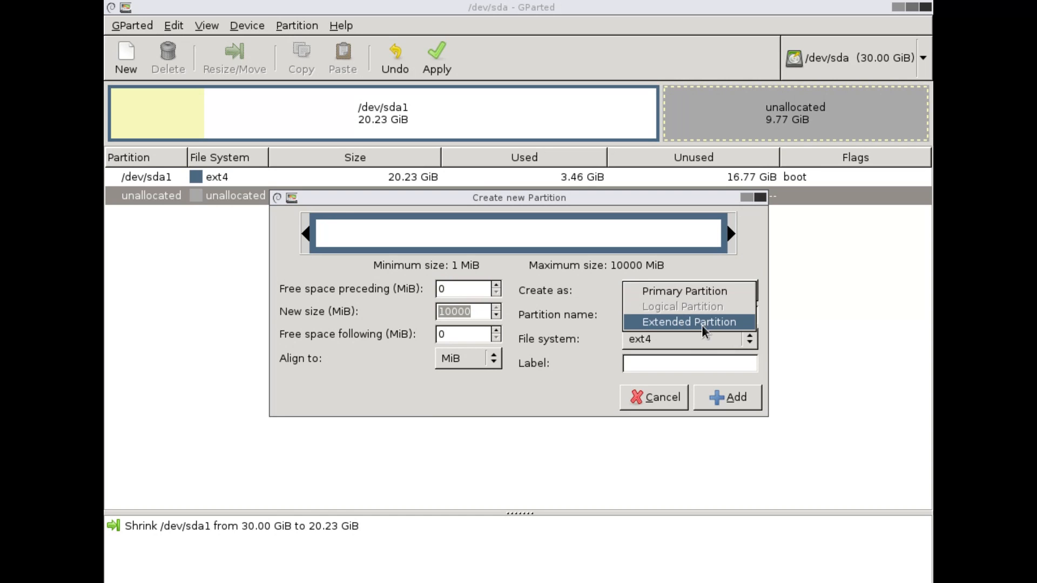
mouse_move(693, 333)
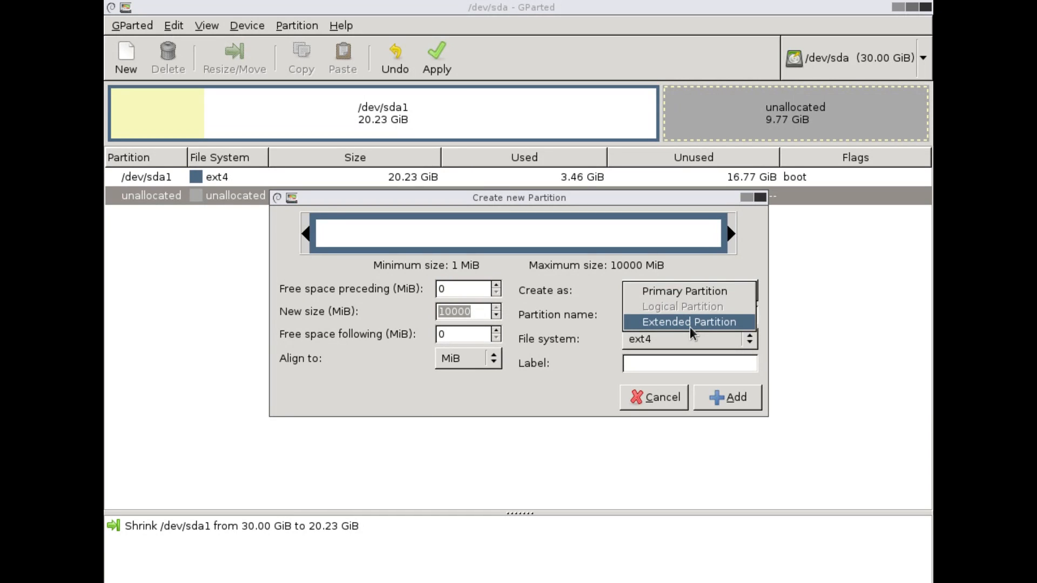
mouse_move(684, 291)
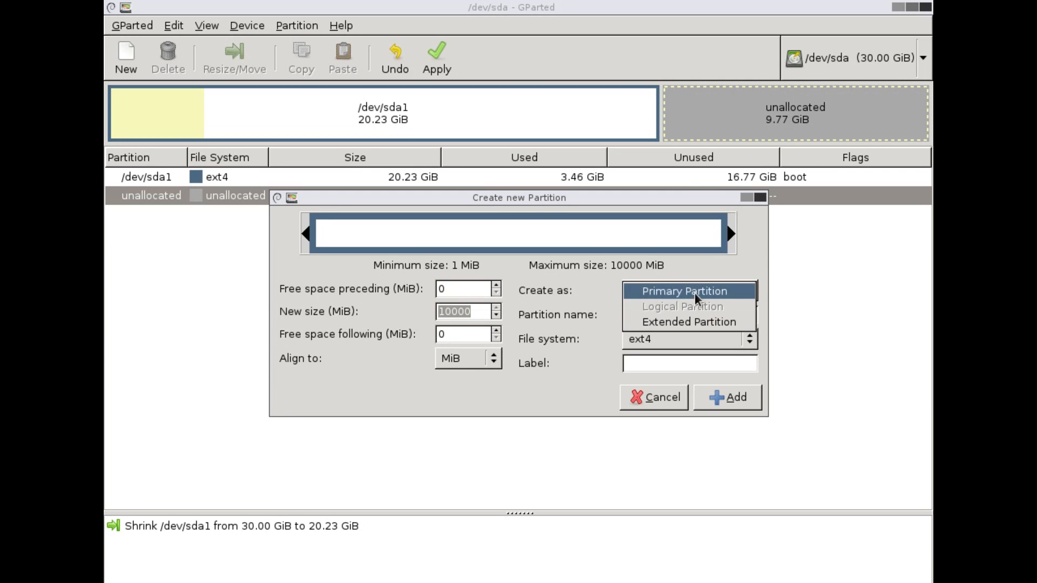
click(688, 339)
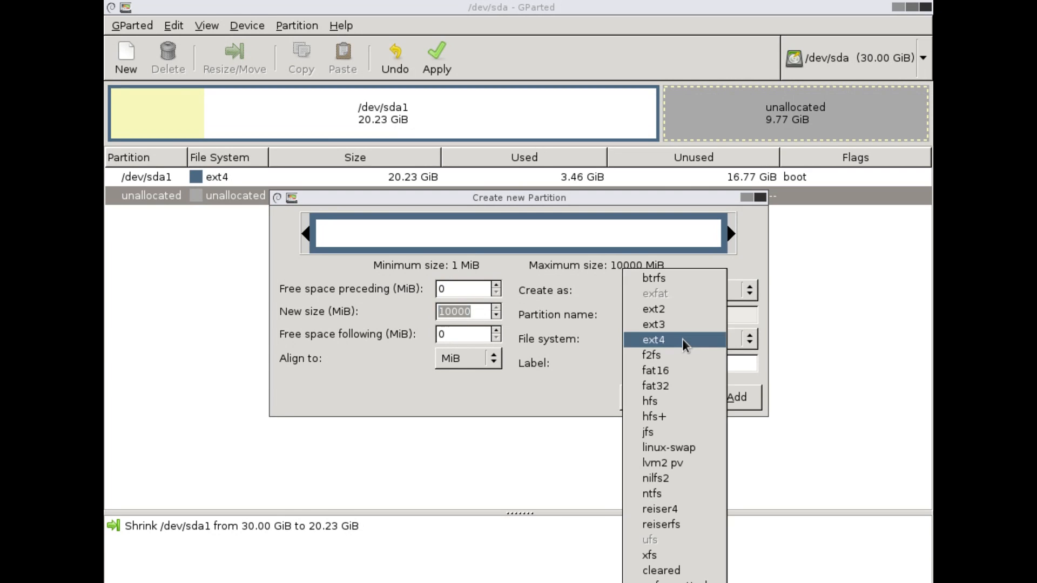
mouse_move(669, 571)
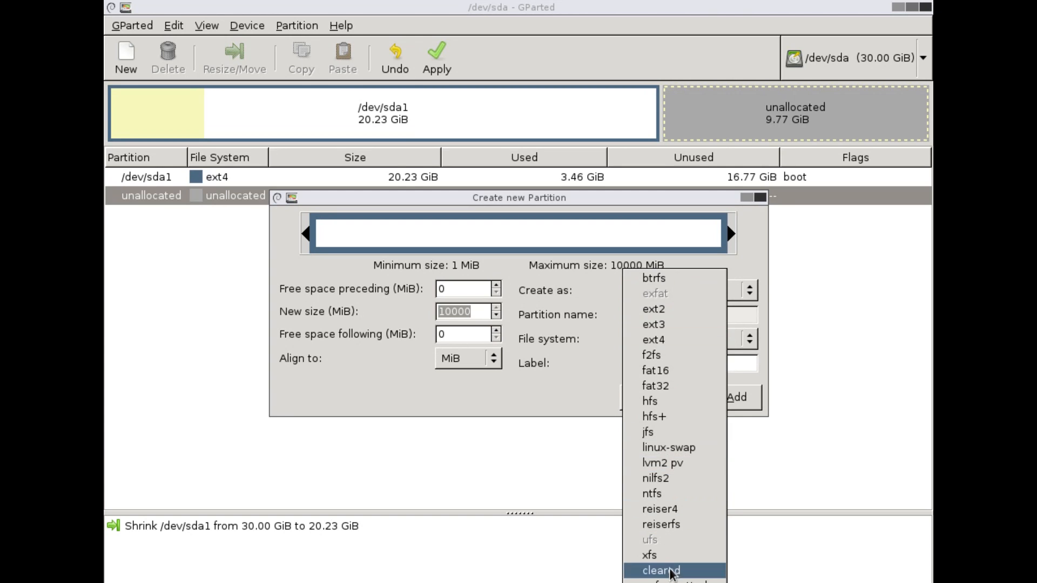
click(653, 339)
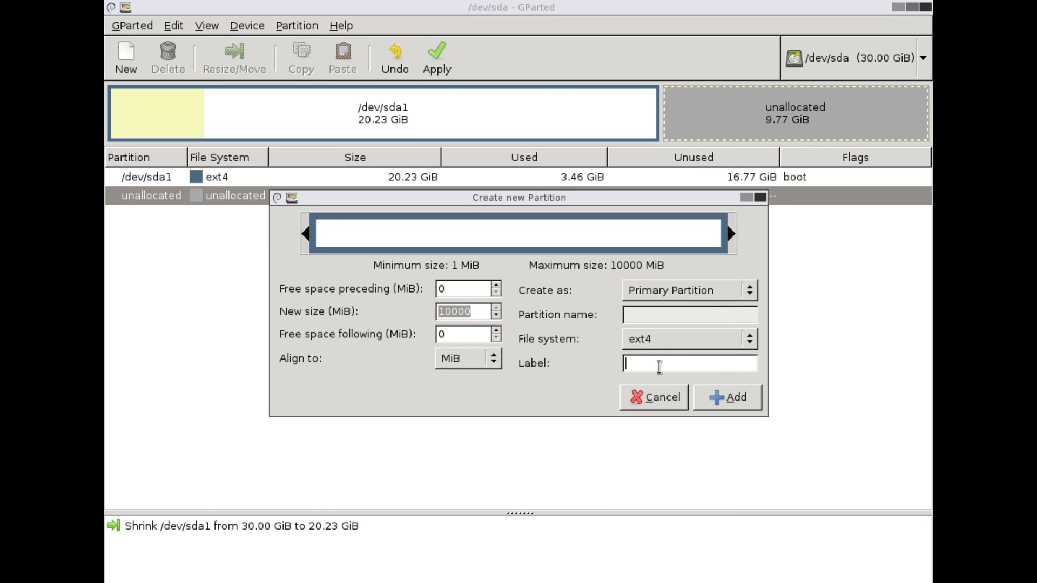
text(home)
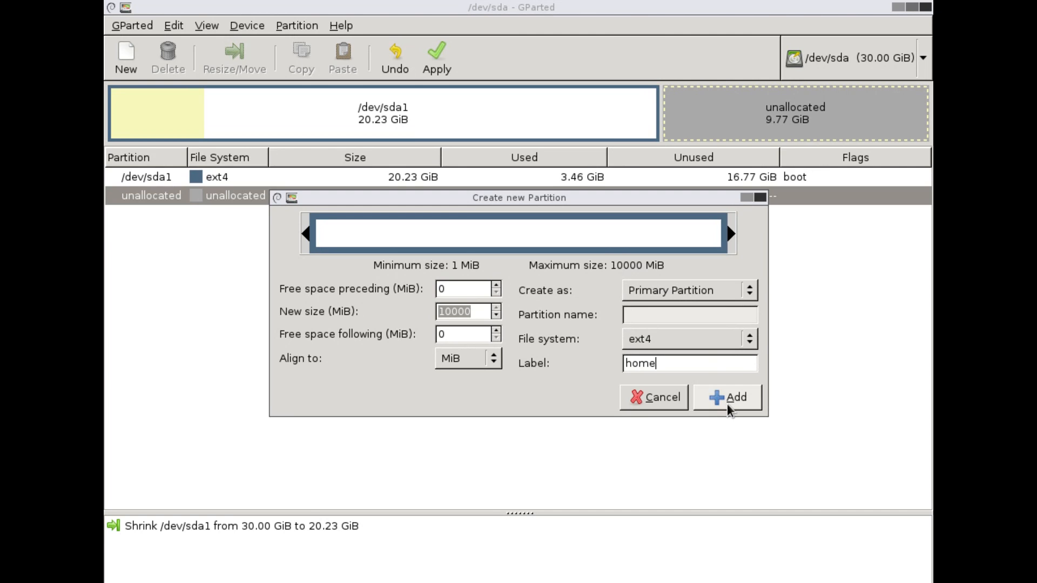
click(727, 398)
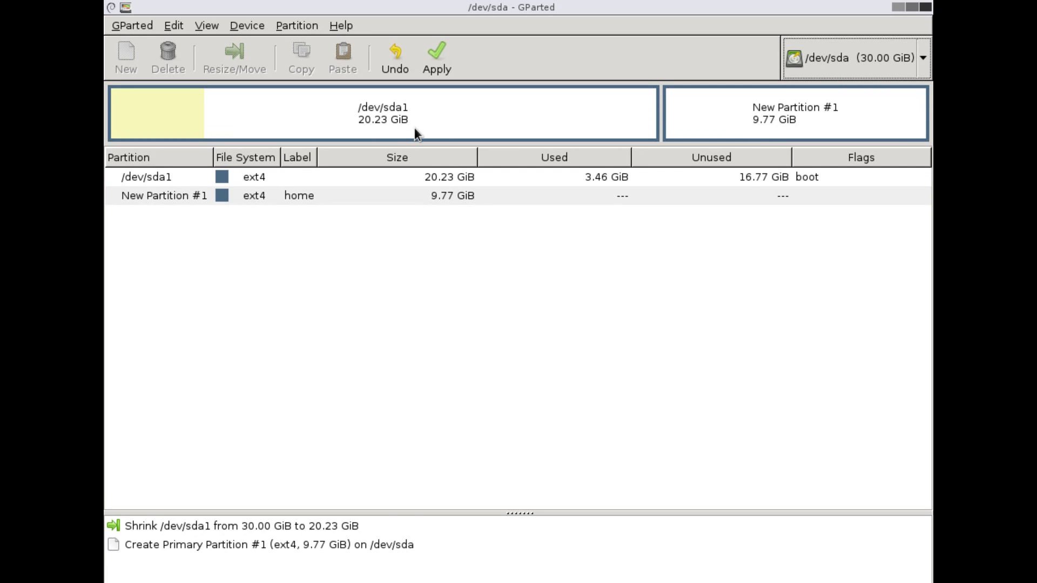
mouse_move(210, 513)
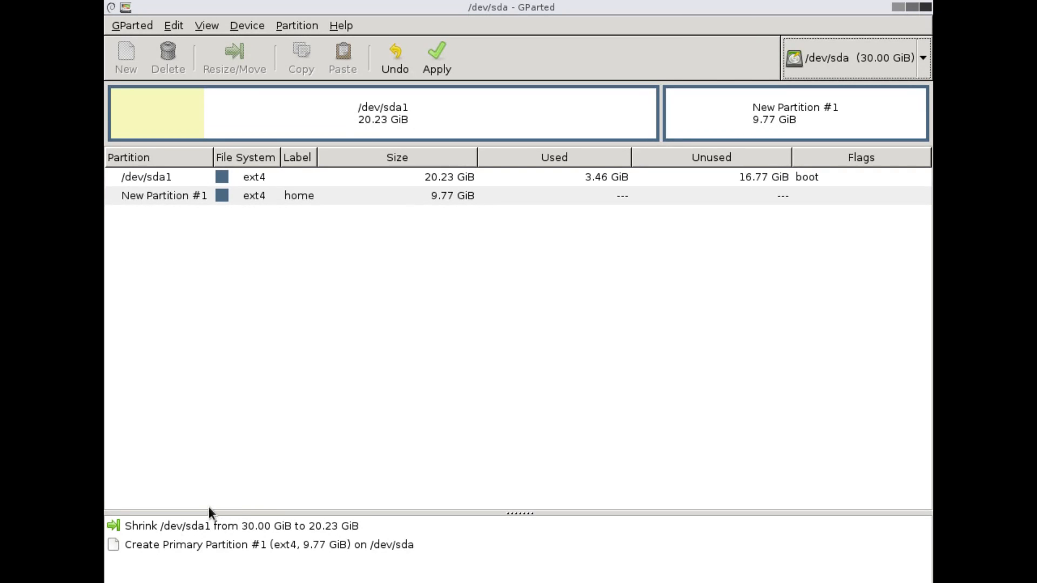
mouse_move(247, 548)
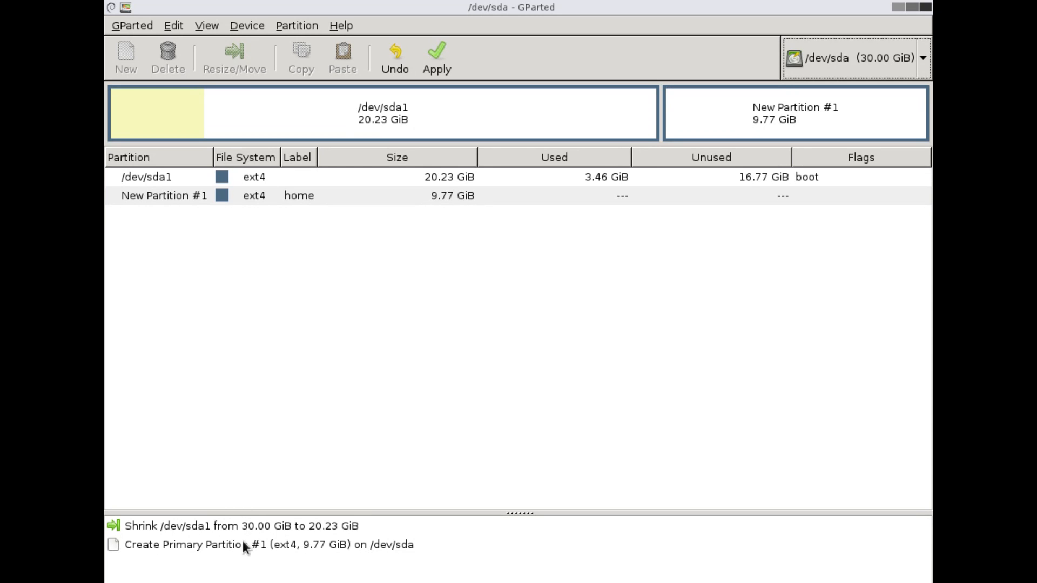
mouse_move(425, 552)
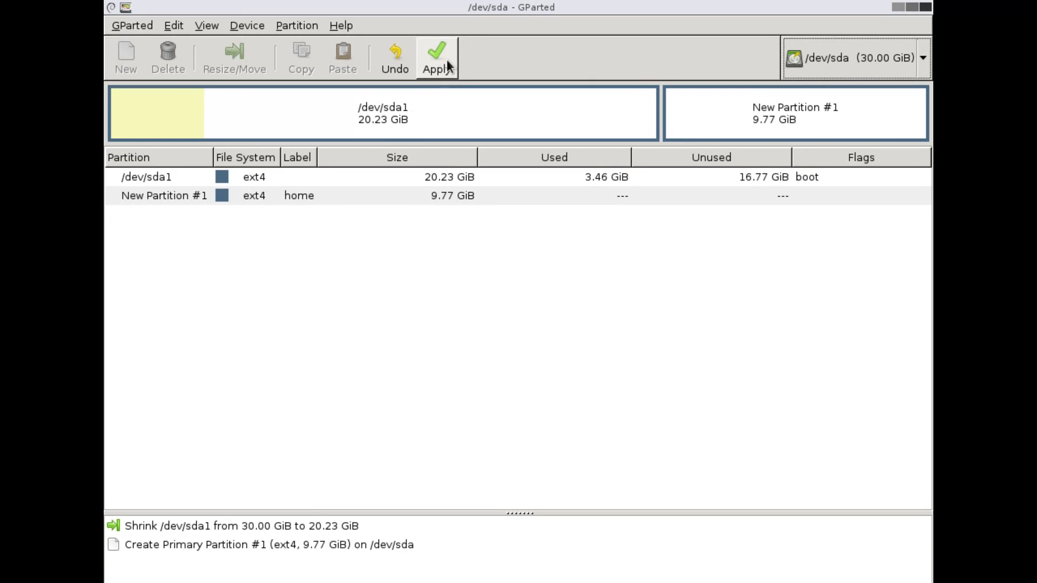
Step: Apply the pending shrink and create operations, check the details, and close the report
click(436, 58)
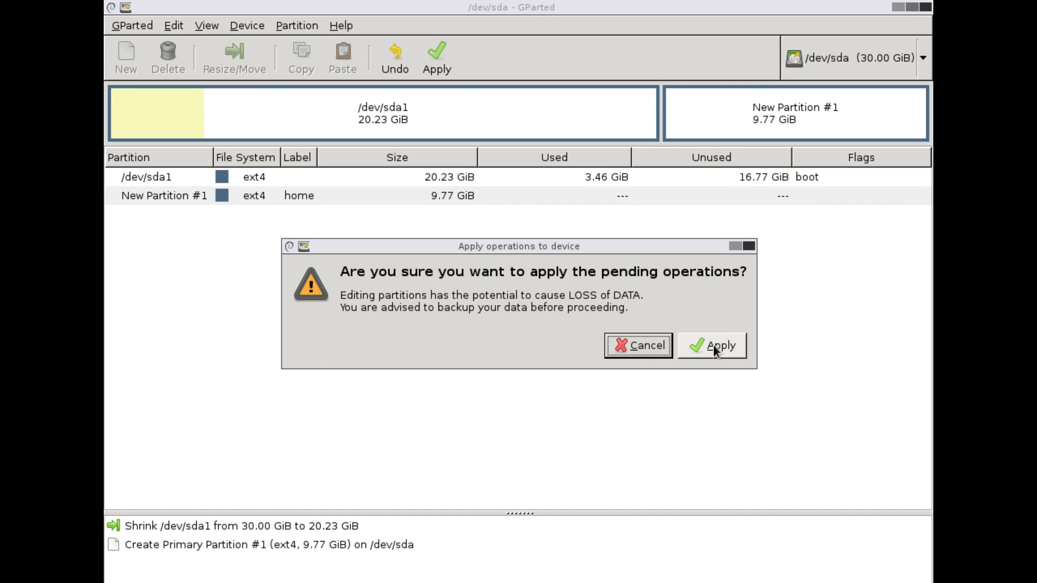
click(712, 345)
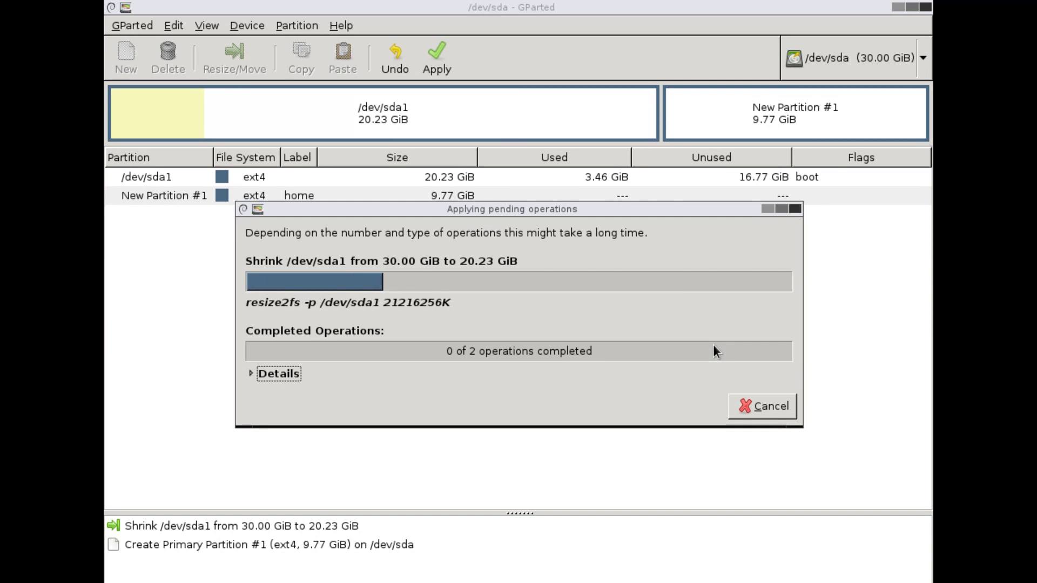
click(278, 304)
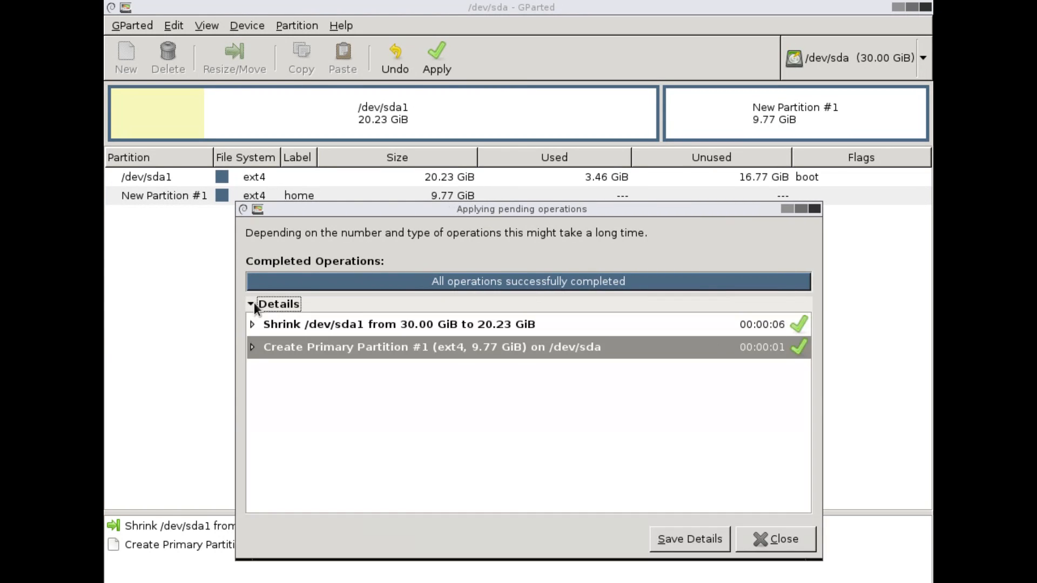
click(783, 539)
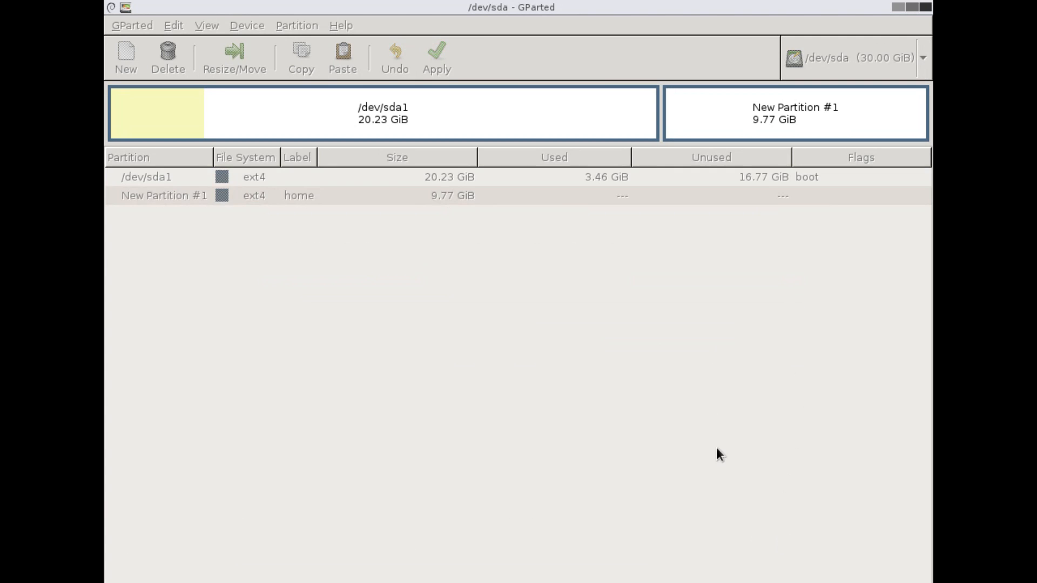
click(436, 52)
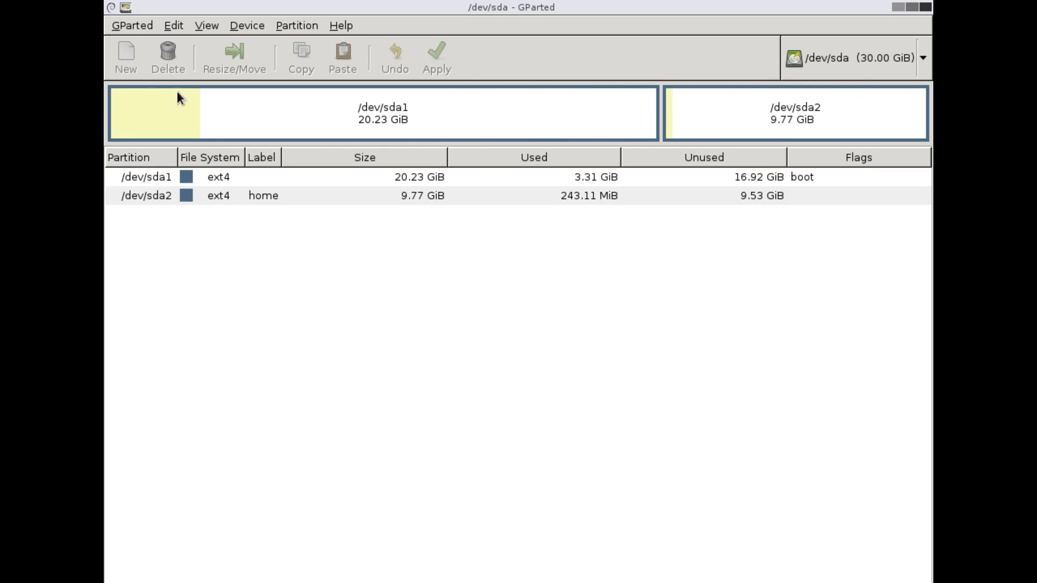
mouse_move(928, 17)
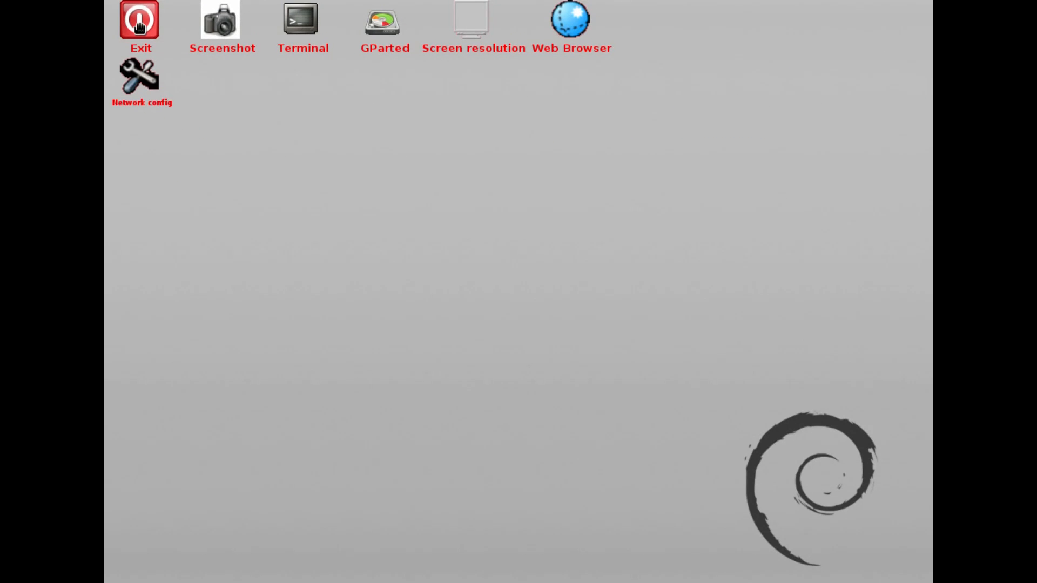
Step: Reopen the GParted partition editor from its desktop icon
click(139, 18)
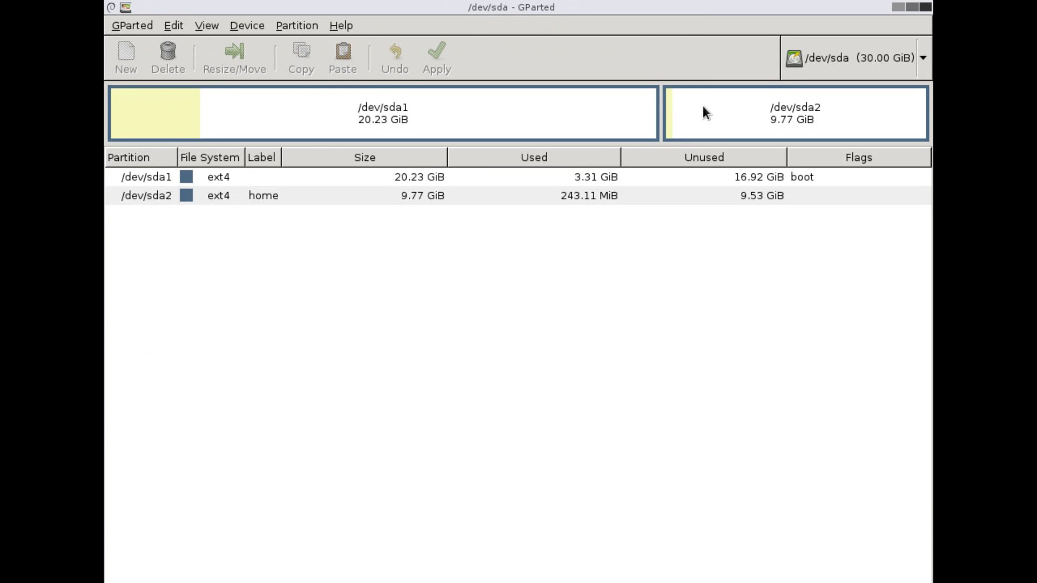
Step: Queue deletion of the home partition /dev/sda2 and bring up /dev/sda1's resize window
click(794, 112)
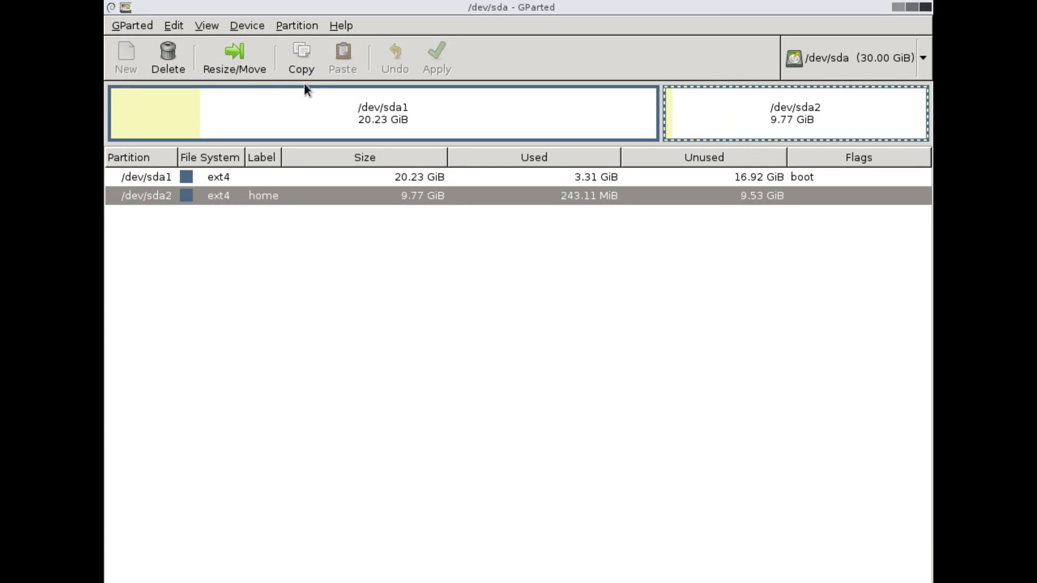
click(168, 56)
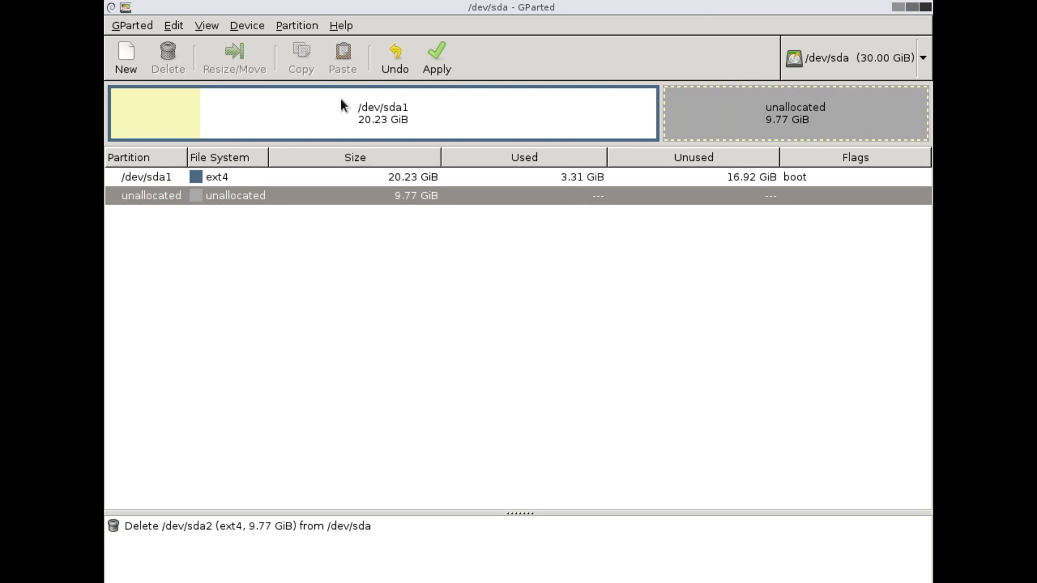
click(234, 58)
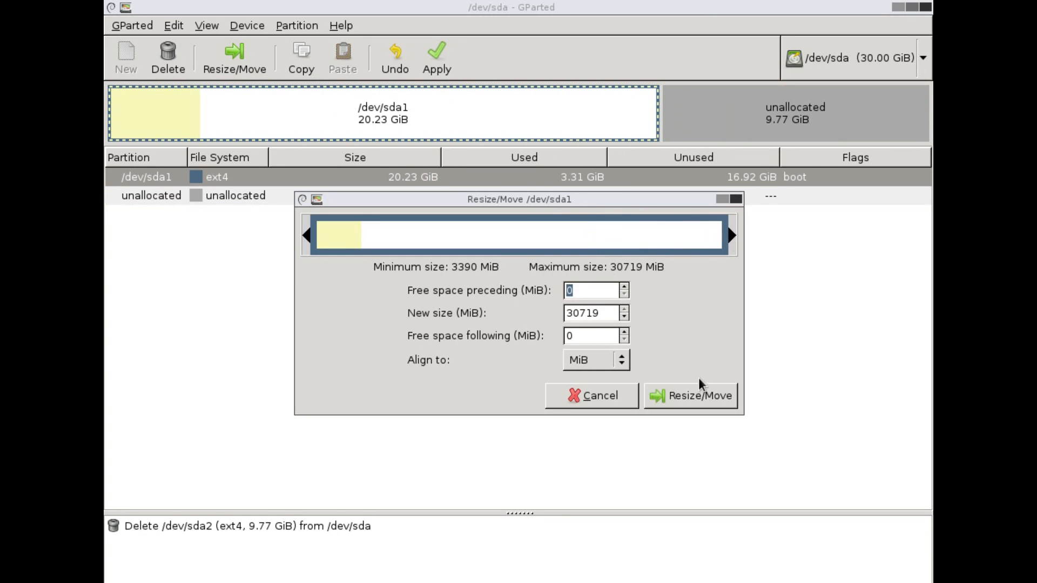